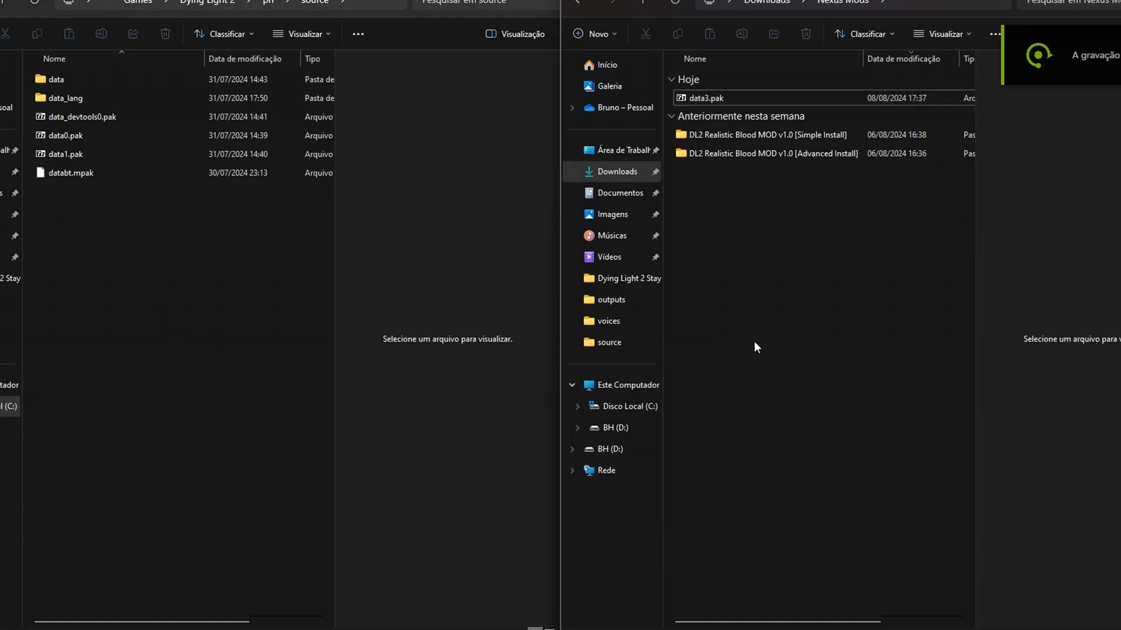
{"action": "mouse_move", "coordinate": [369, 274]}
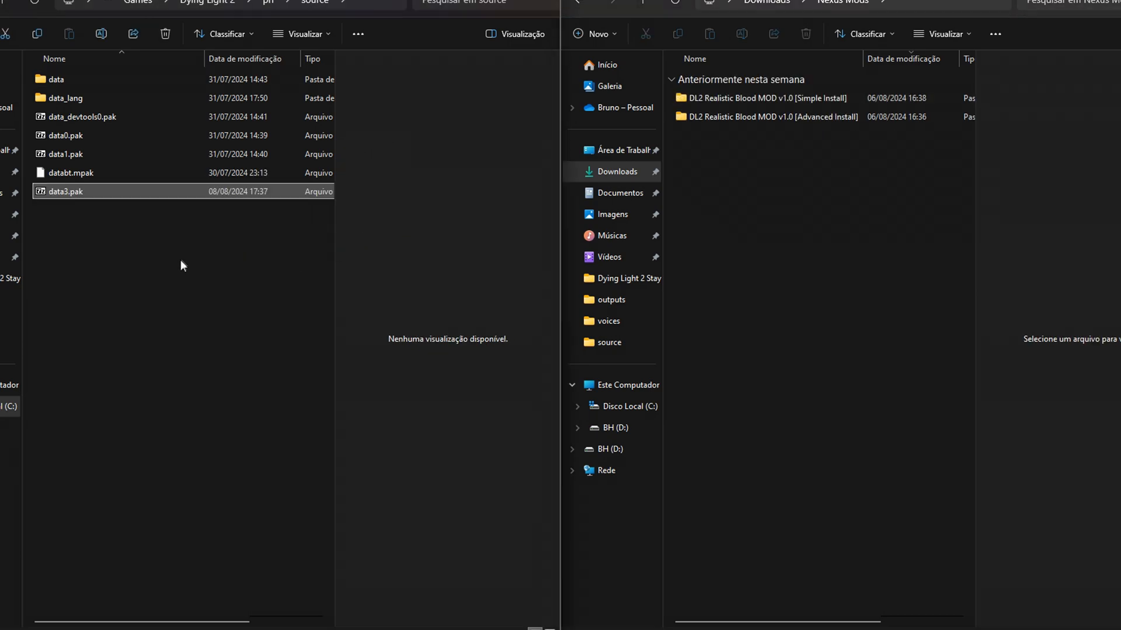
{"action": "mouse_move", "coordinate": [133, 233]}
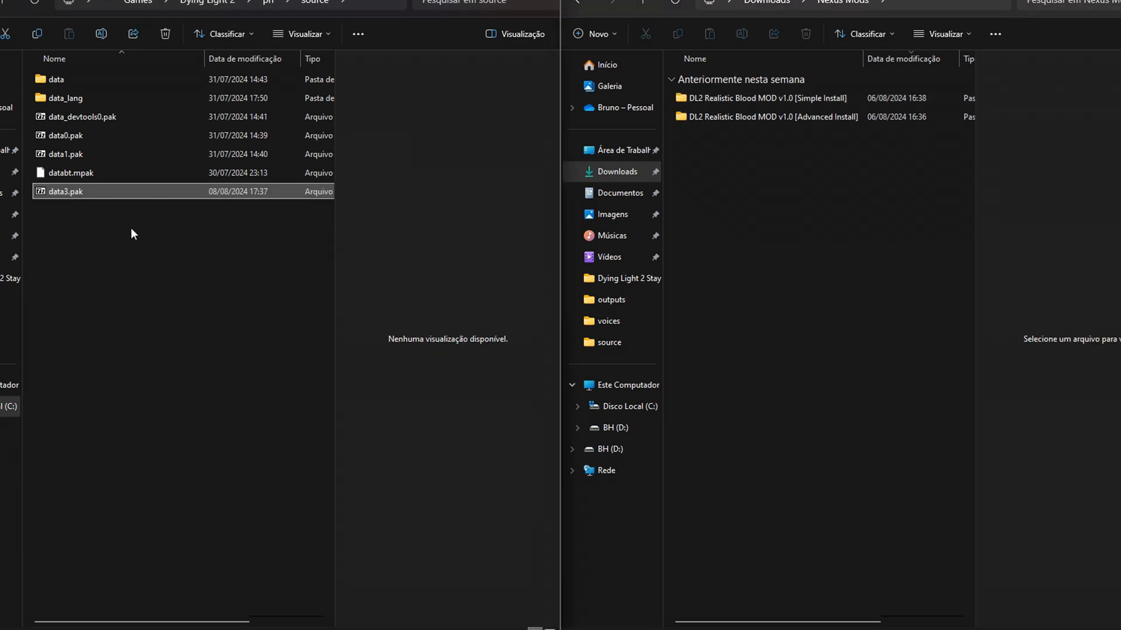
{"action": "mouse_move", "coordinate": [124, 236]}
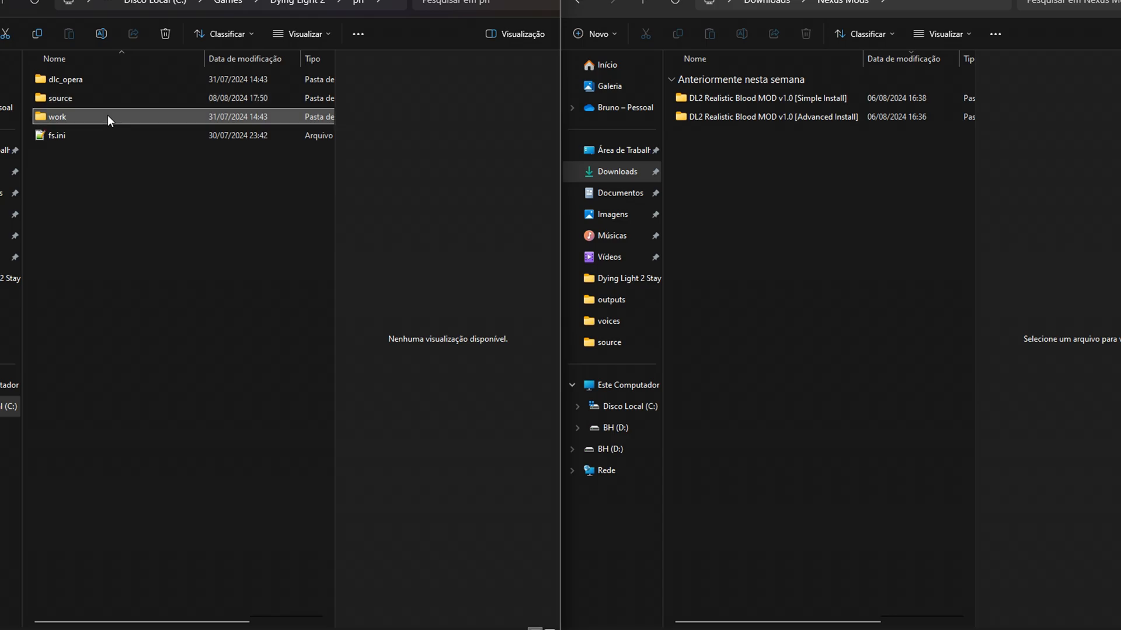
- Browse into the game's work\pc folders and the mod's ph-work-data_platform-pc-assets folder
{"action": "double_click", "coordinate": [53, 117]}
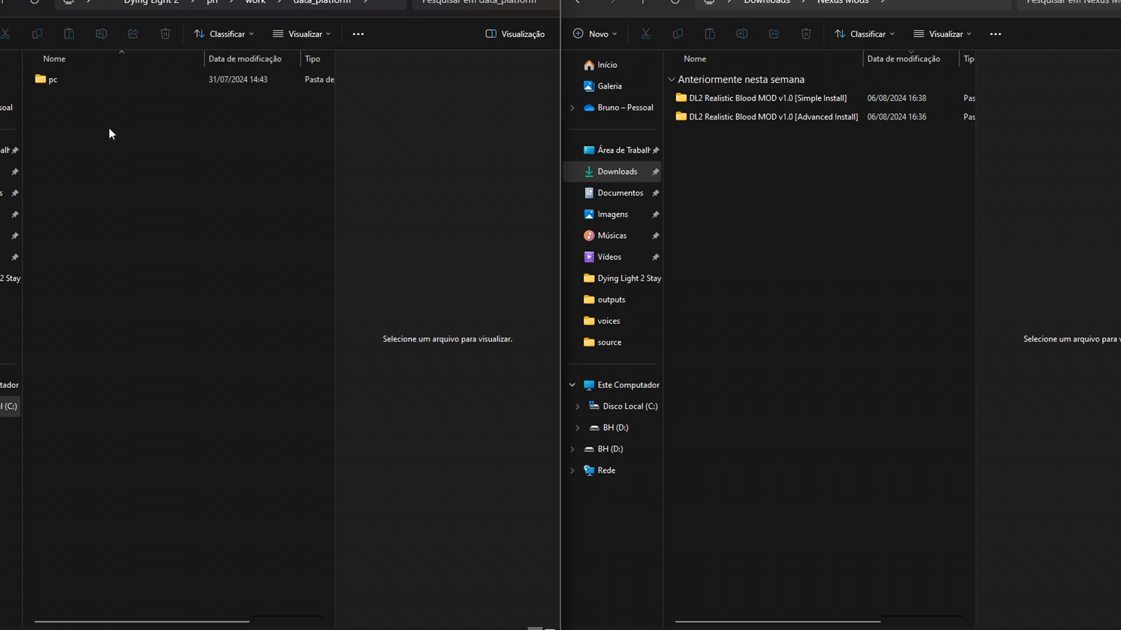
{"action": "double_click", "coordinate": [51, 80]}
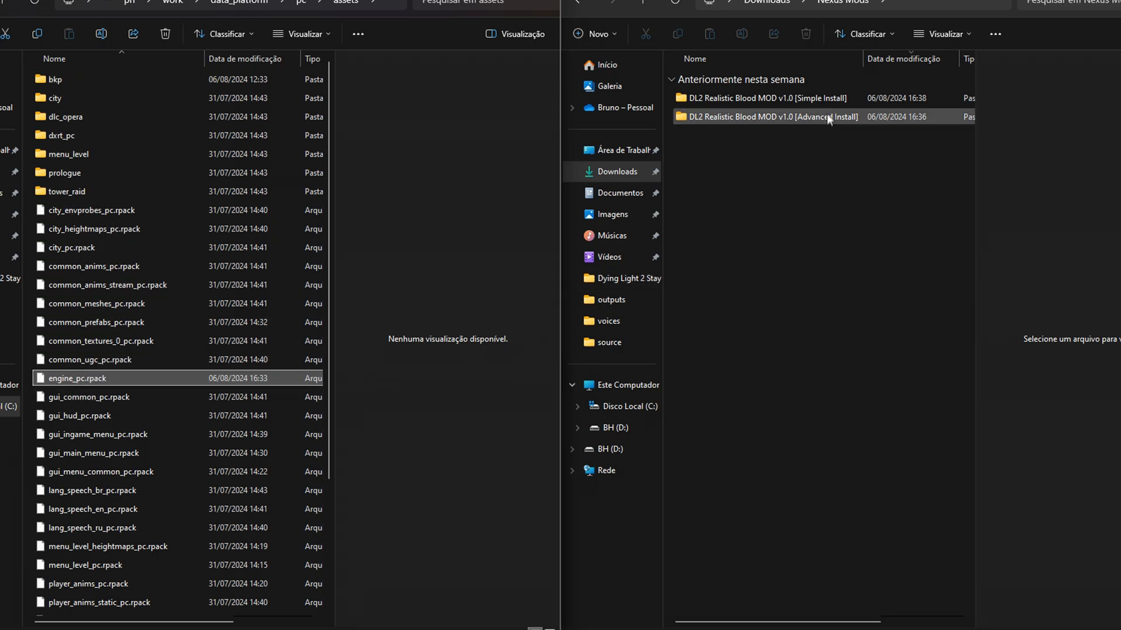
{"action": "double_click", "coordinate": [765, 98]}
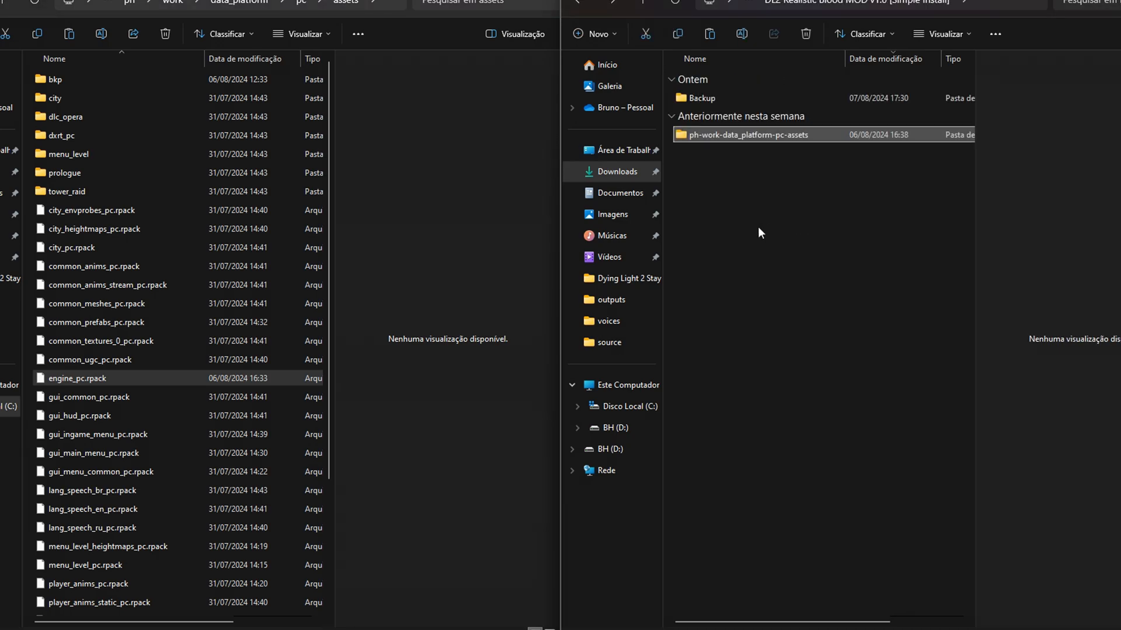
{"action": "double_click", "coordinate": [743, 134]}
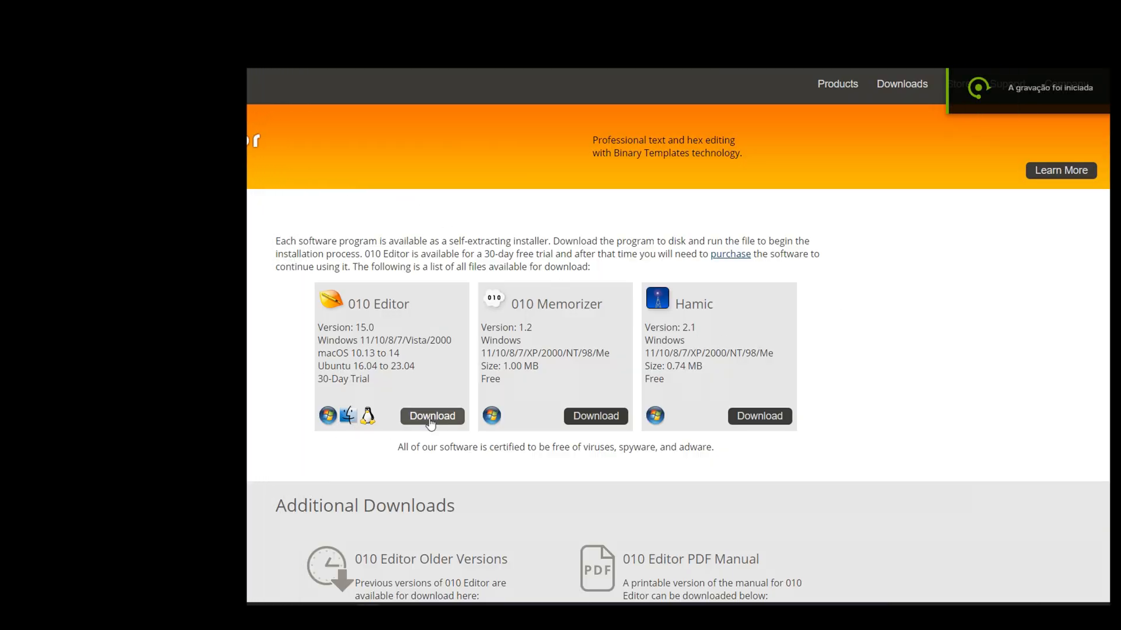
- Start downloading the 010 Editor Windows 64-bit installer from the Downloads page
{"action": "left_click", "coordinate": [432, 415]}
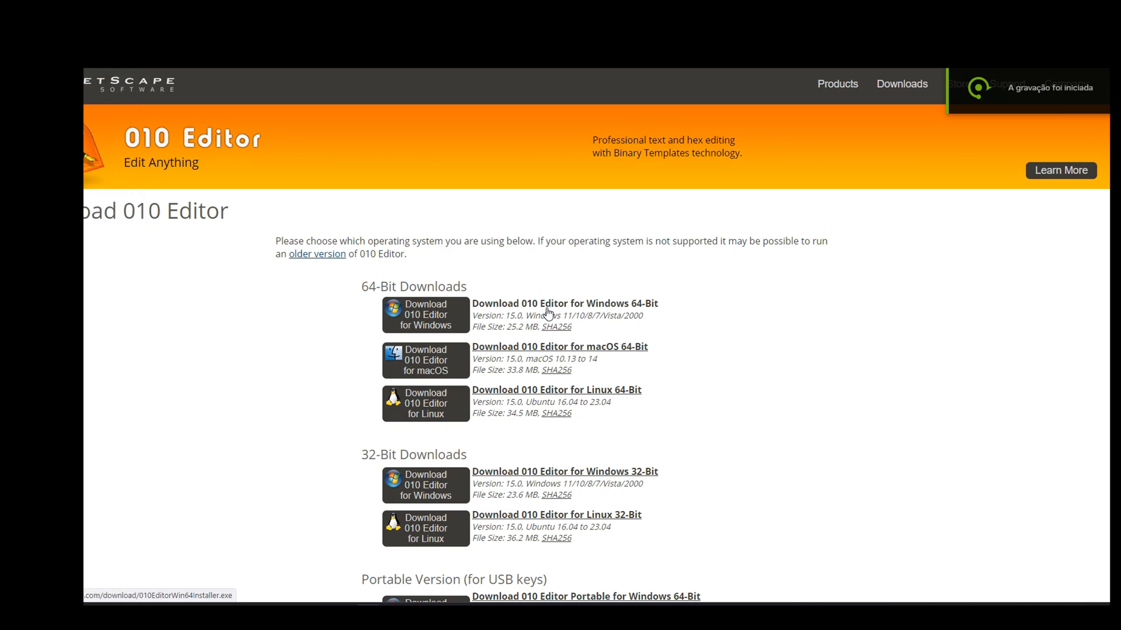
{"action": "left_click", "coordinate": [564, 304]}
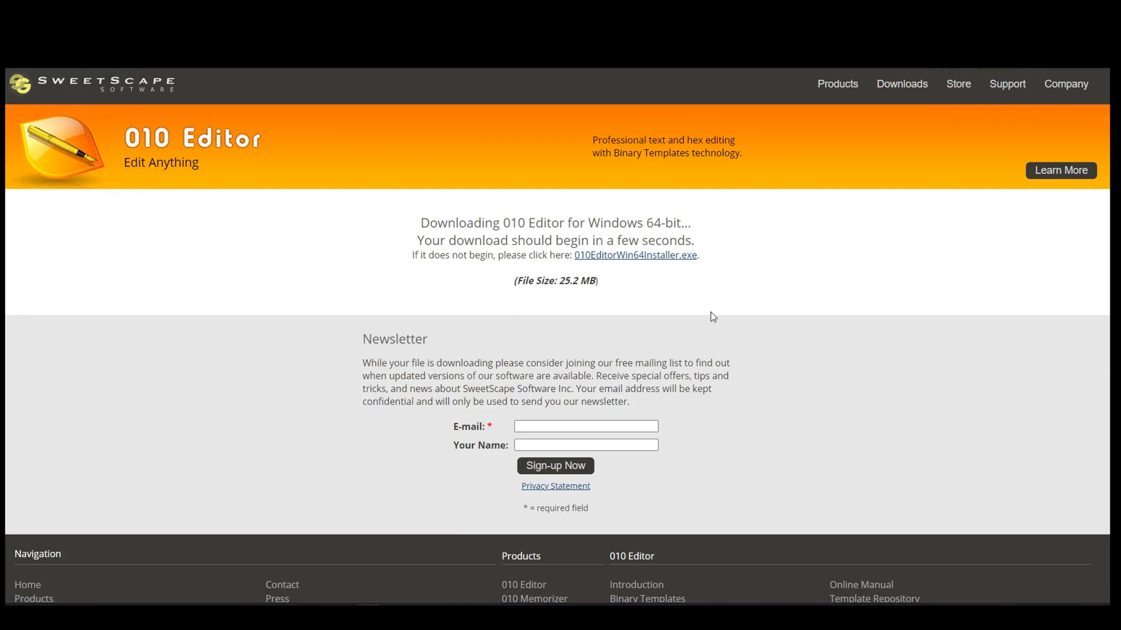
{"action": "mouse_move", "coordinate": [661, 262]}
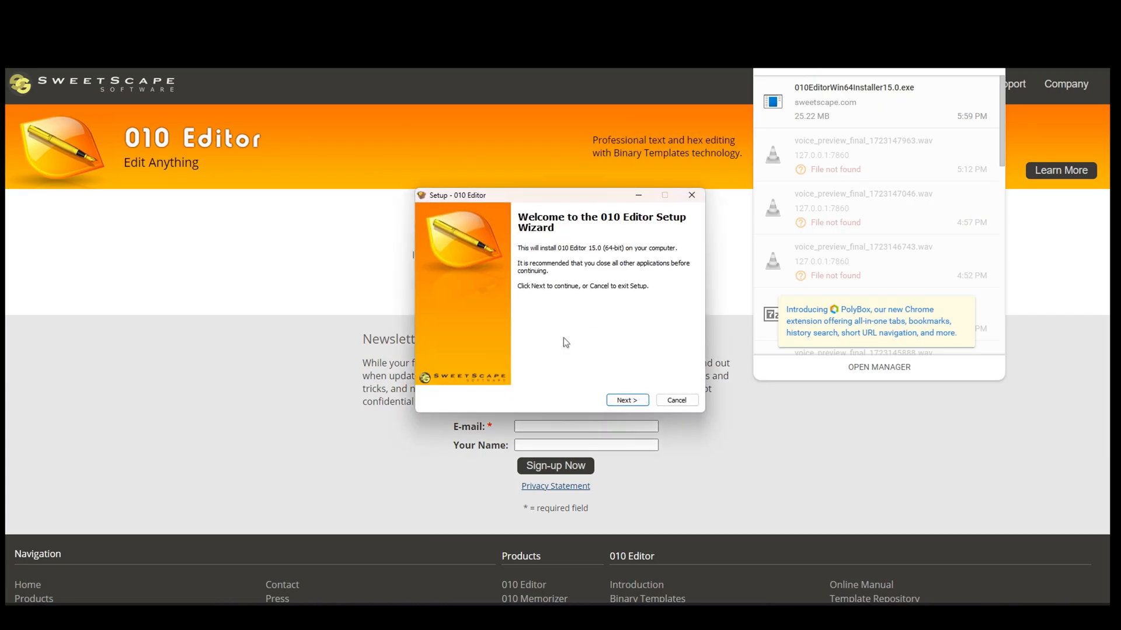
- Step through the setup wizard keeping the default install folder and additional tasks
{"action": "left_click", "coordinate": [627, 399]}
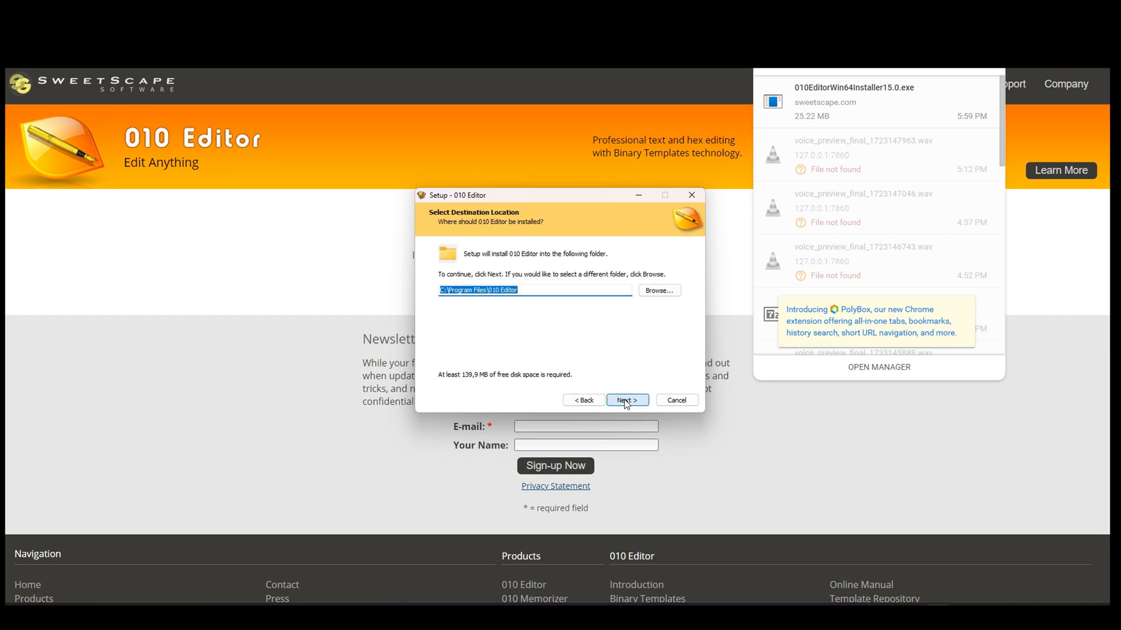
{"action": "left_click", "coordinate": [626, 399]}
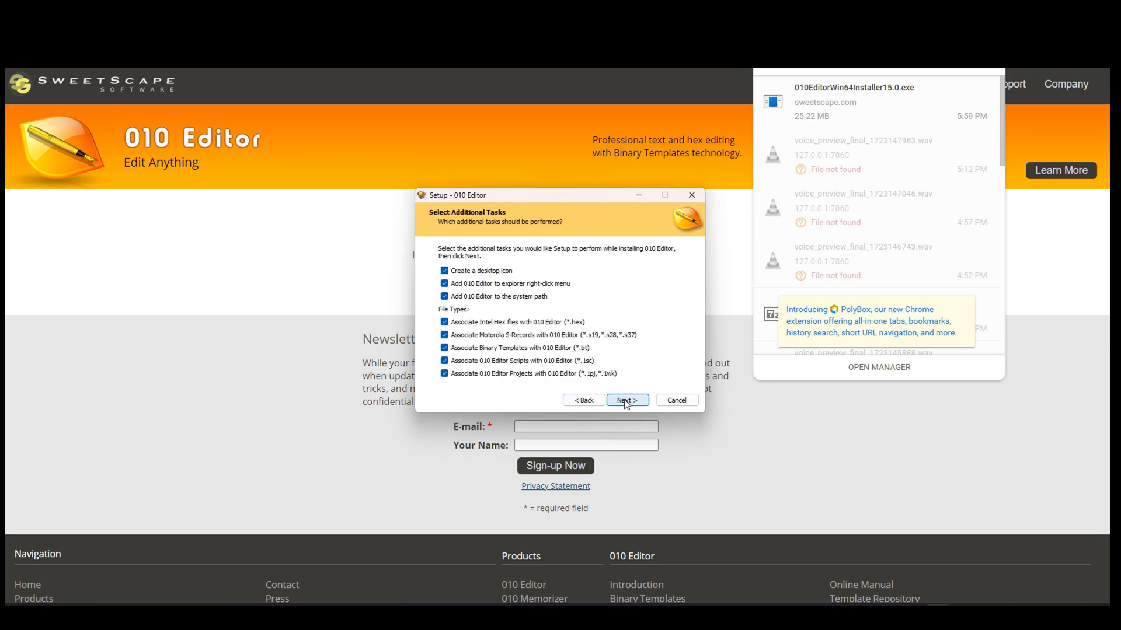
{"action": "left_click", "coordinate": [627, 399]}
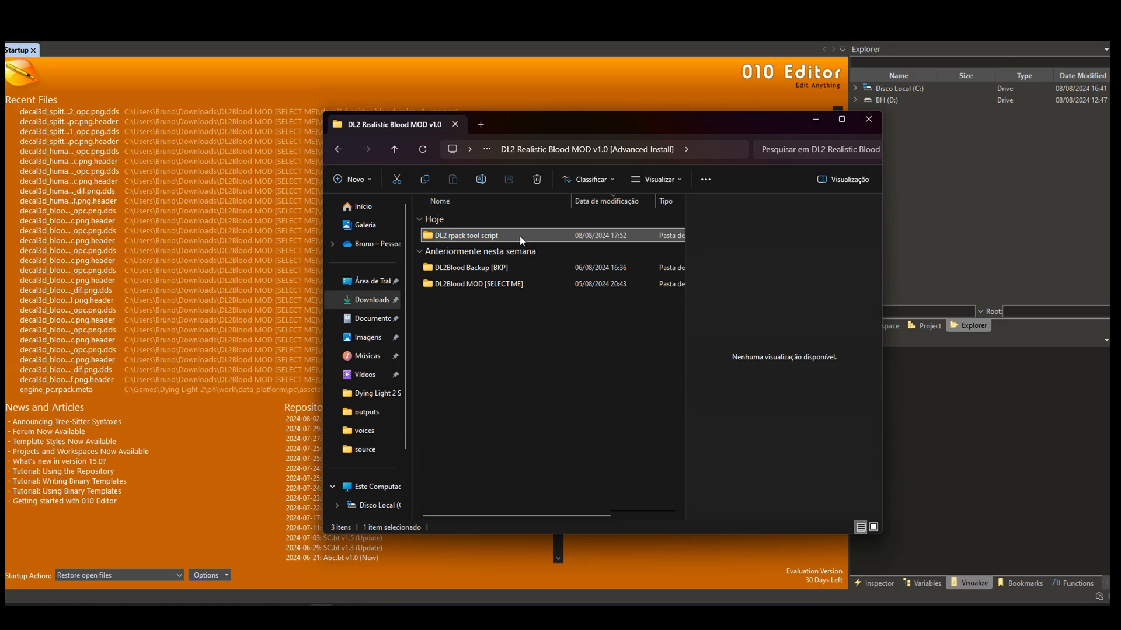
- Use Open Script and browse Downloads > Nexus Mods > Advanced Install to the DL2 rpack tool script folder
{"action": "double_click", "coordinate": [466, 236]}
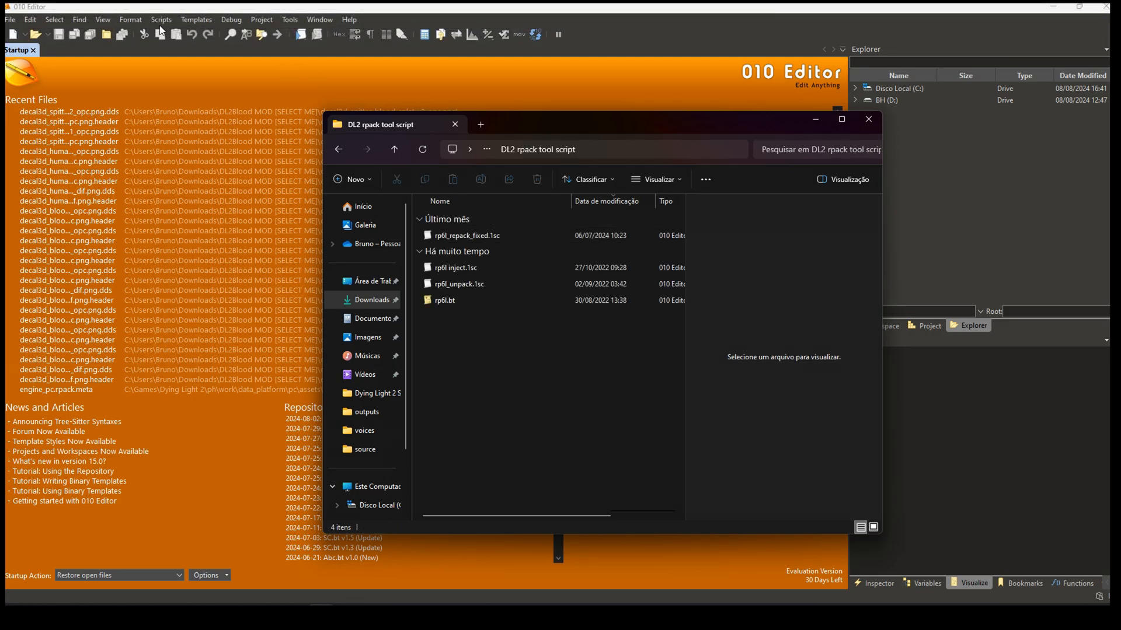
{"action": "left_click", "coordinate": [168, 19]}
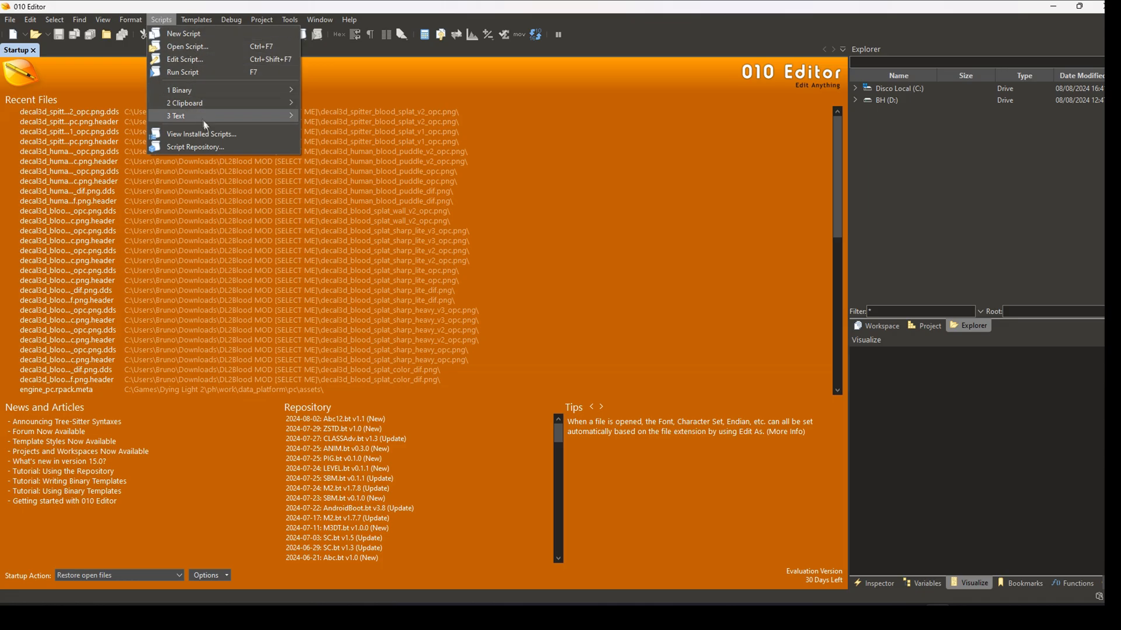
{"action": "left_click", "coordinate": [201, 133]}
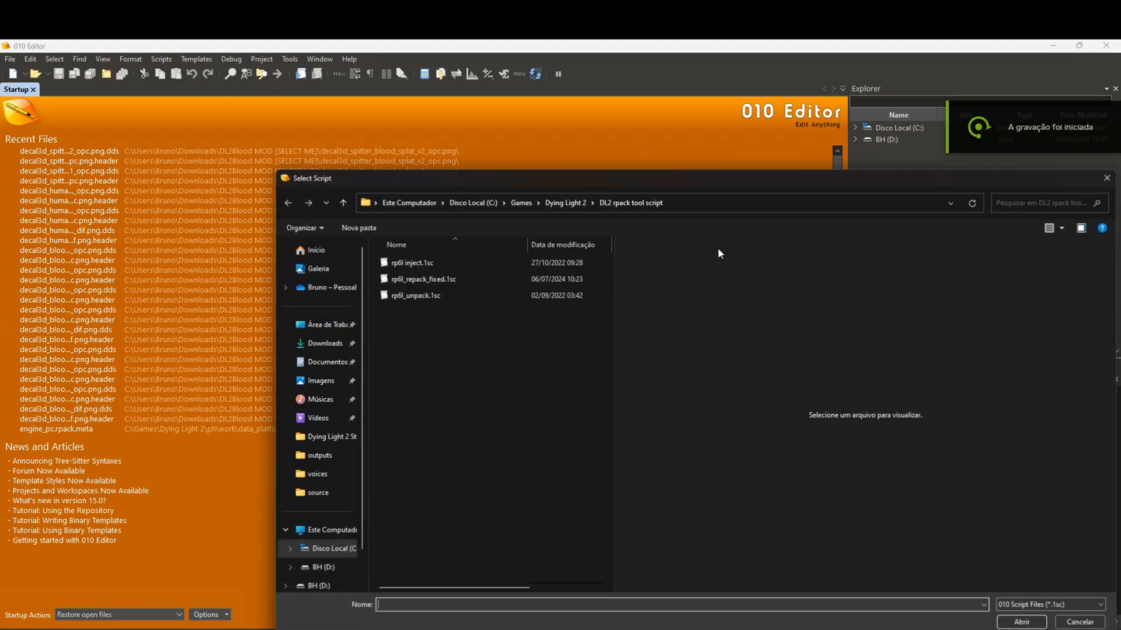
{"action": "left_click", "coordinate": [325, 343]}
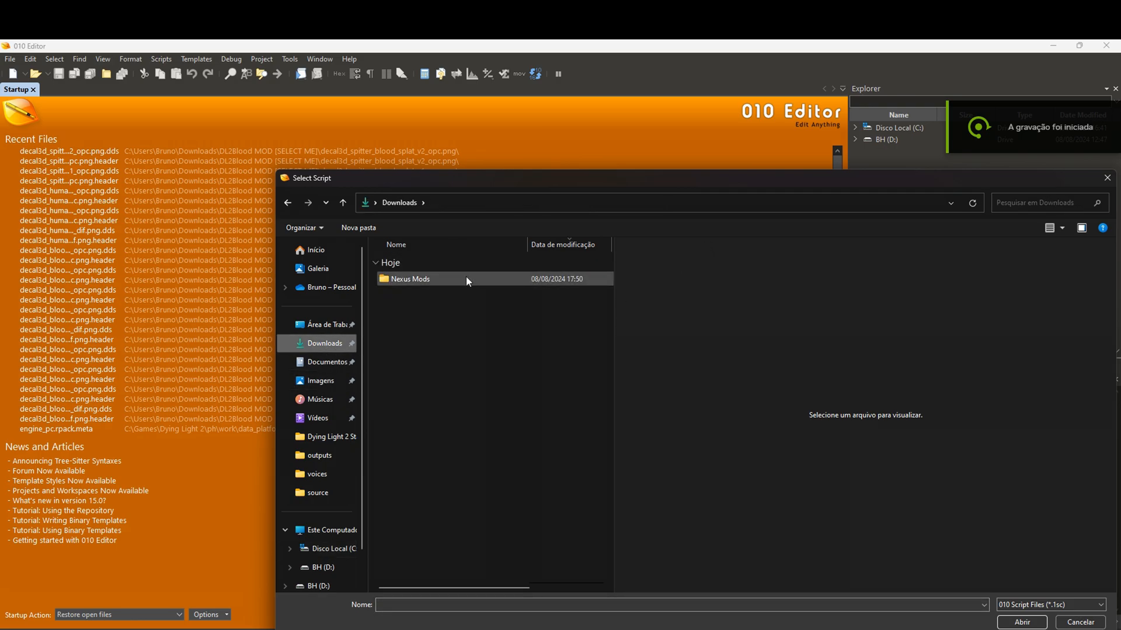
{"action": "double_click", "coordinate": [410, 279]}
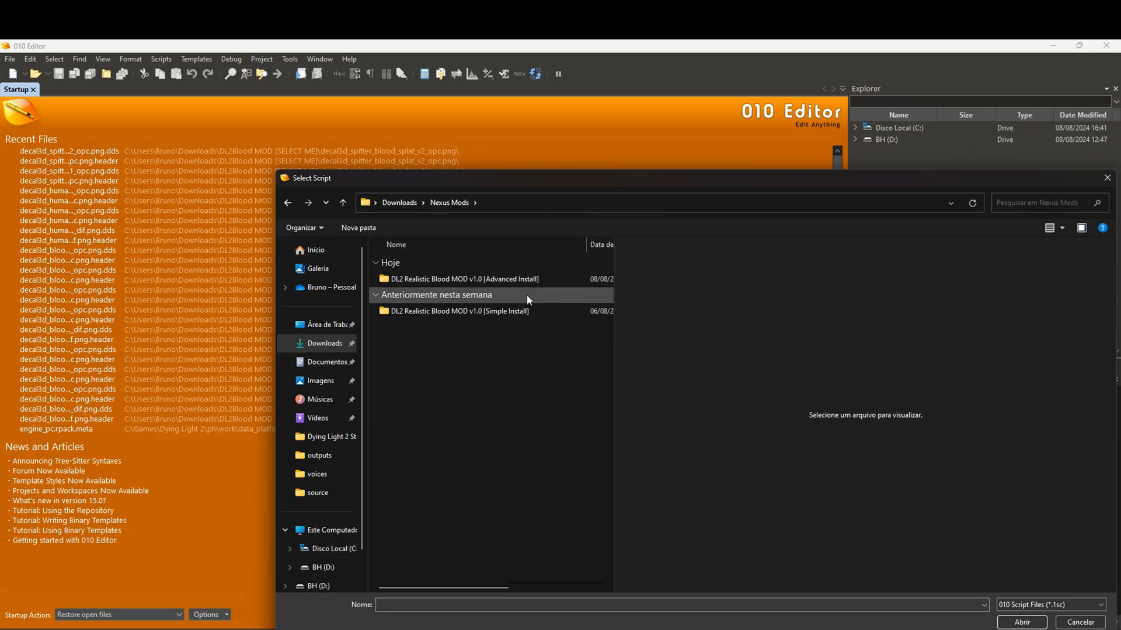
{"action": "double_click", "coordinate": [459, 279]}
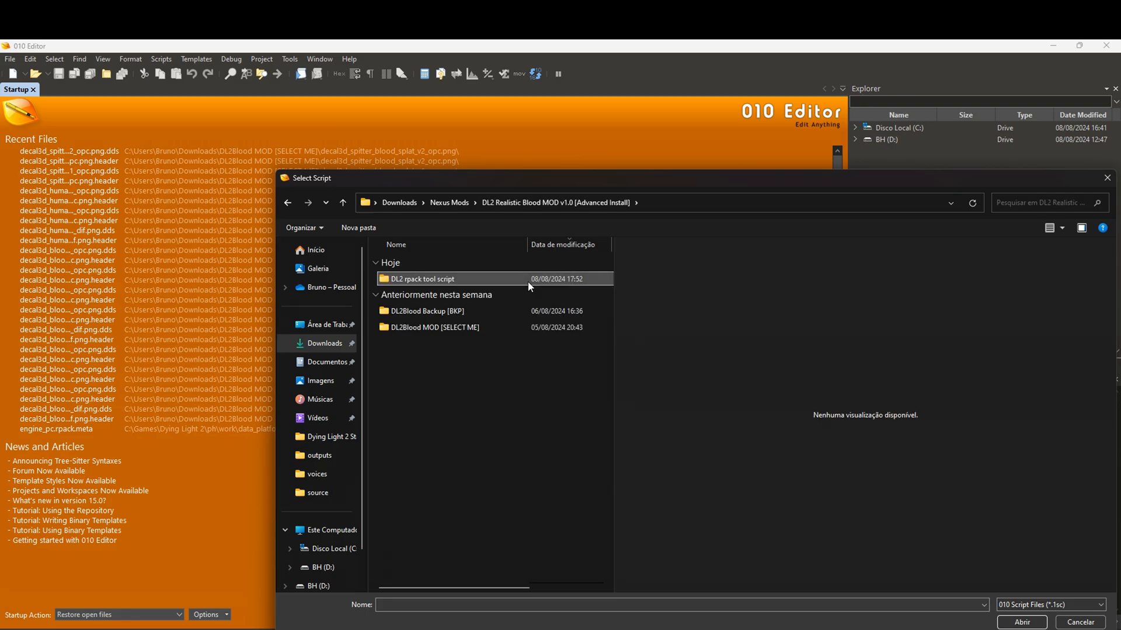
{"action": "double_click", "coordinate": [421, 279]}
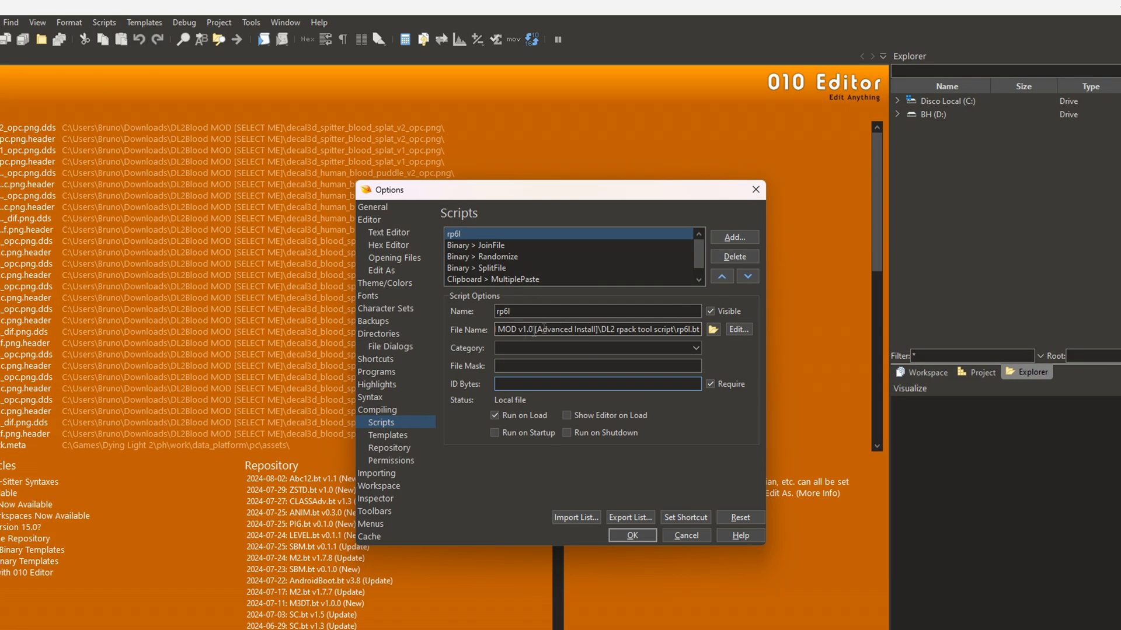
- Give the rp6l script ID bytes 52 50 36 4C and file mask *.rpack, then save with OK
{"action": "type", "text": "52 50 36 4C"}
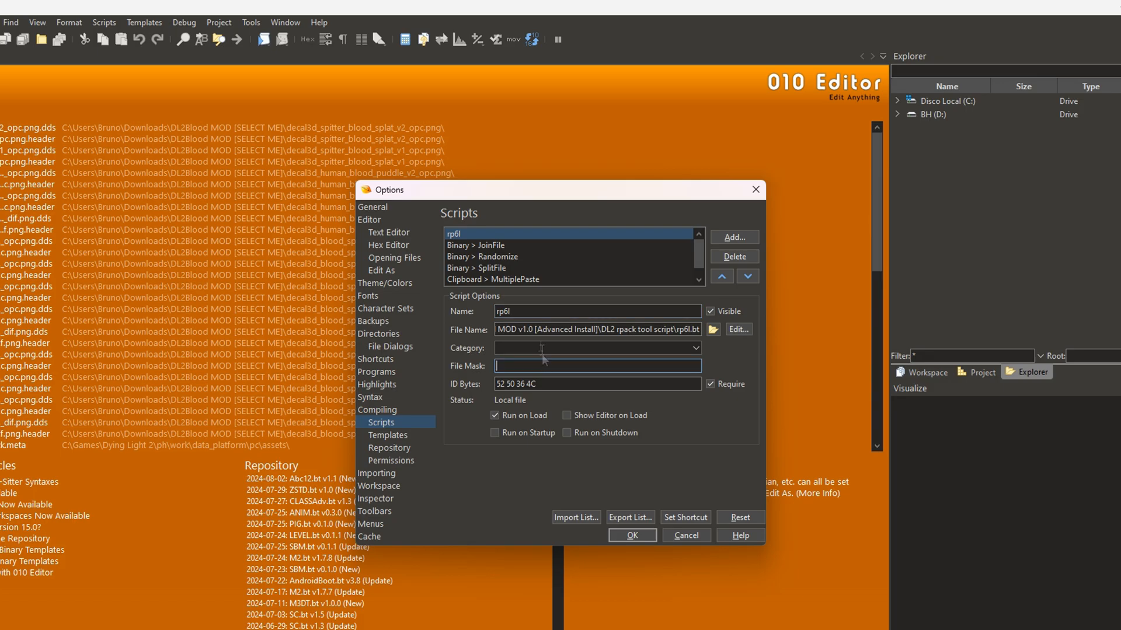
{"action": "type", "text": "*"}
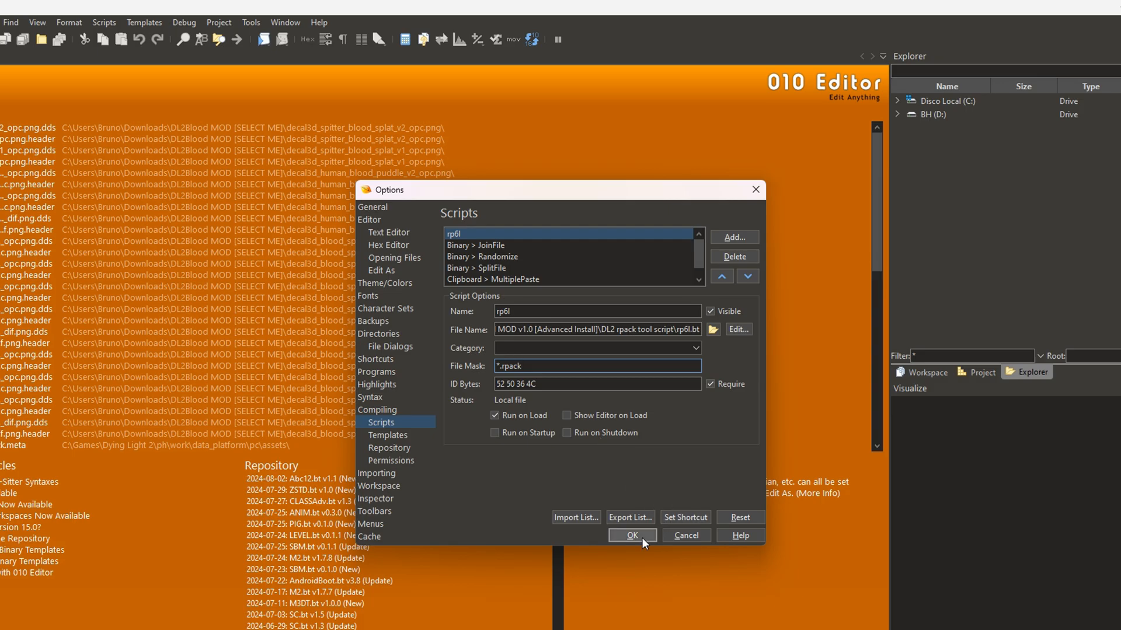
{"action": "left_click", "coordinate": [631, 535]}
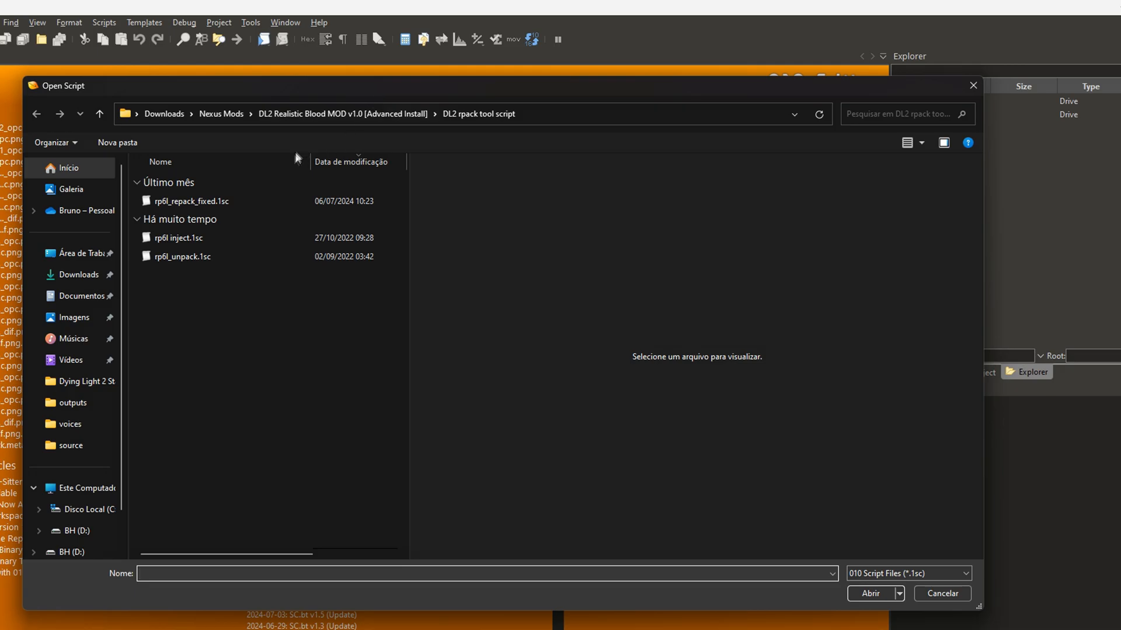
- Load rp6l inject.1sc and run it on a file from the Run dropdown
{"action": "left_click", "coordinate": [177, 238]}
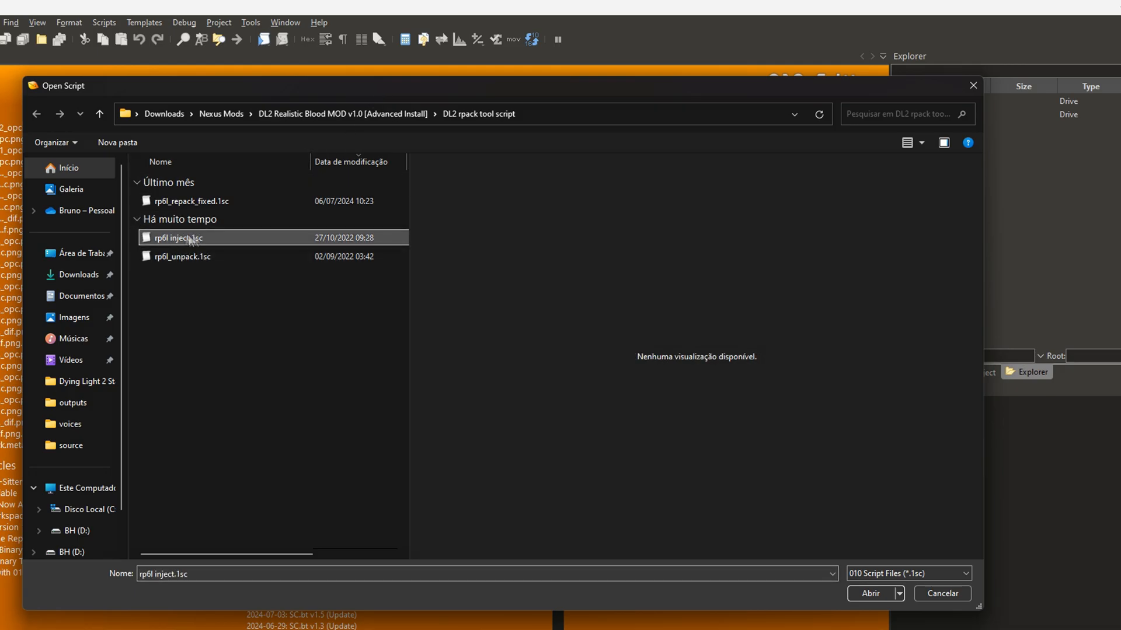
{"action": "left_click", "coordinate": [870, 593]}
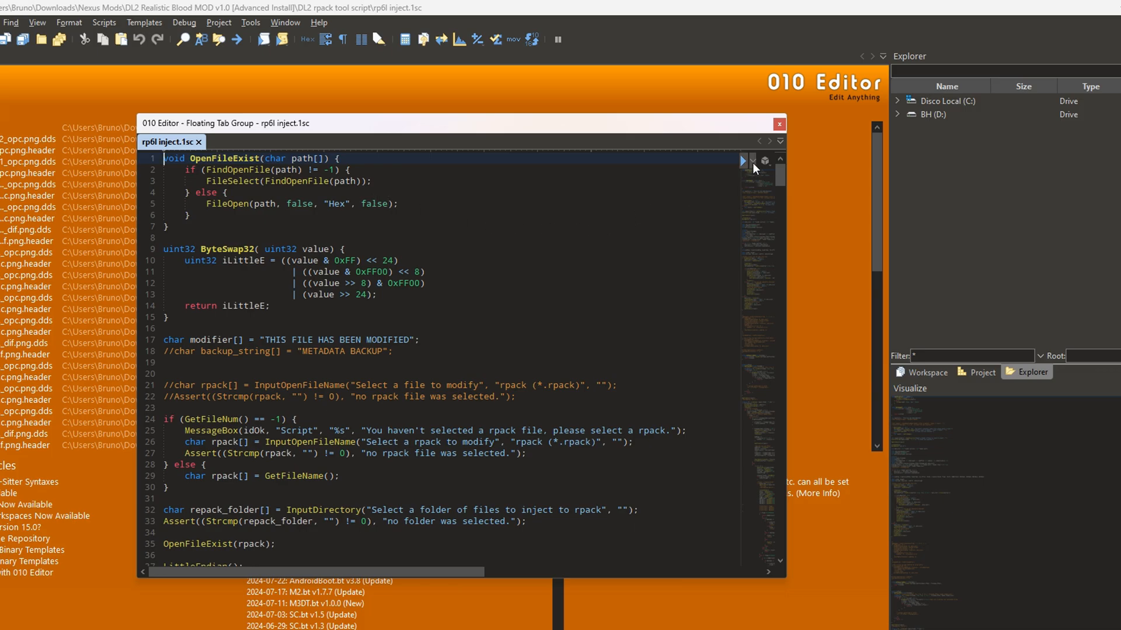
{"action": "left_click", "coordinate": [752, 160]}
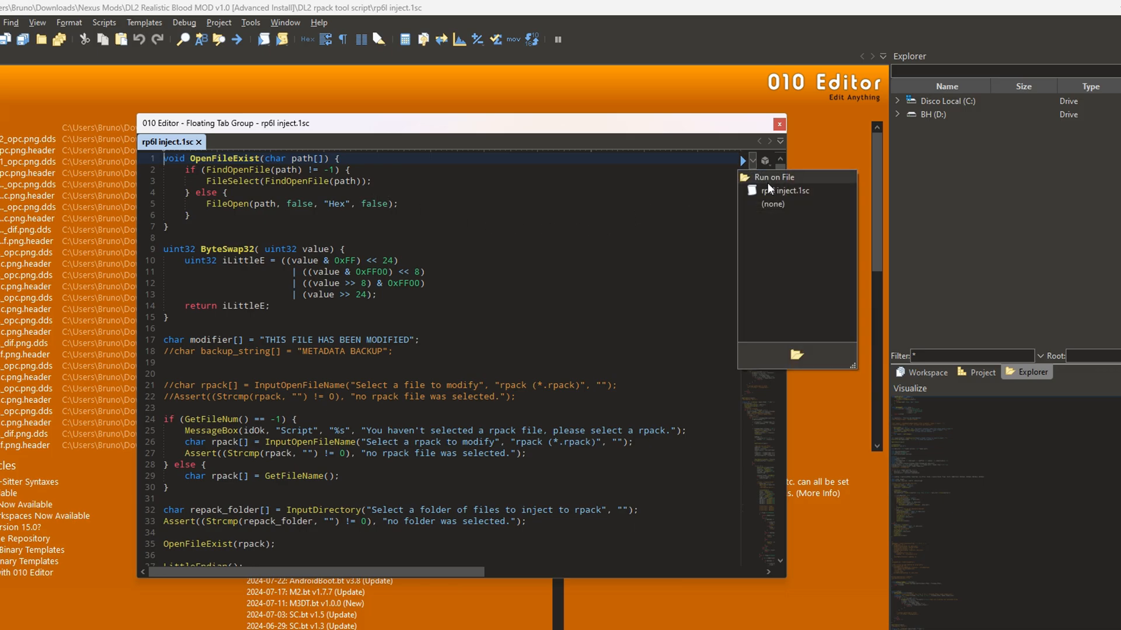
{"action": "mouse_move", "coordinate": [763, 179]}
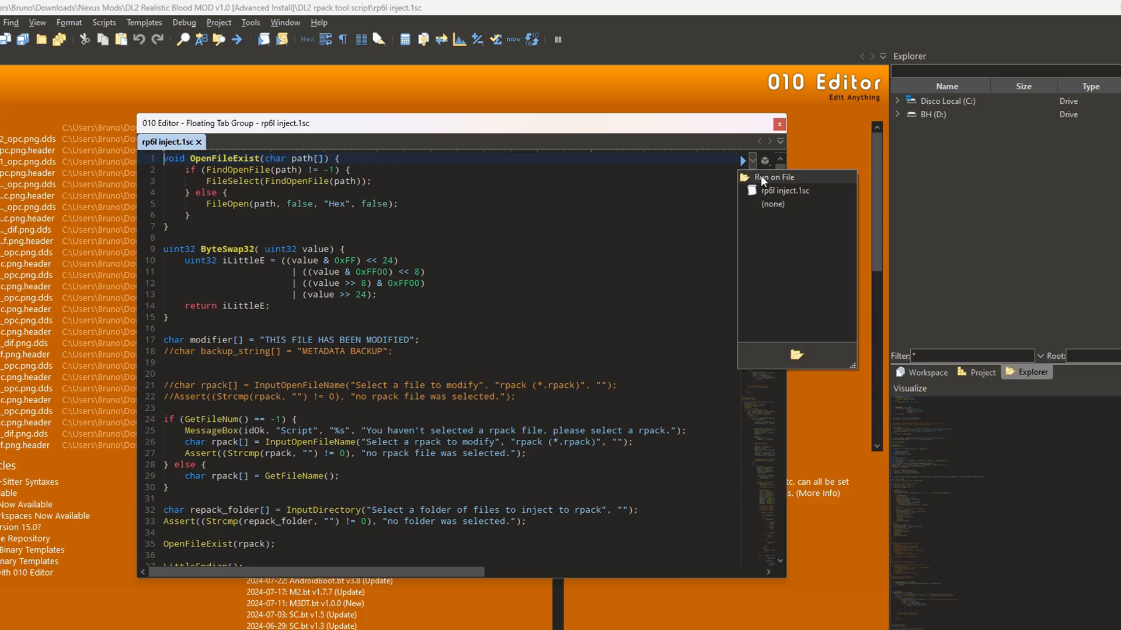
{"action": "left_click", "coordinate": [742, 160]}
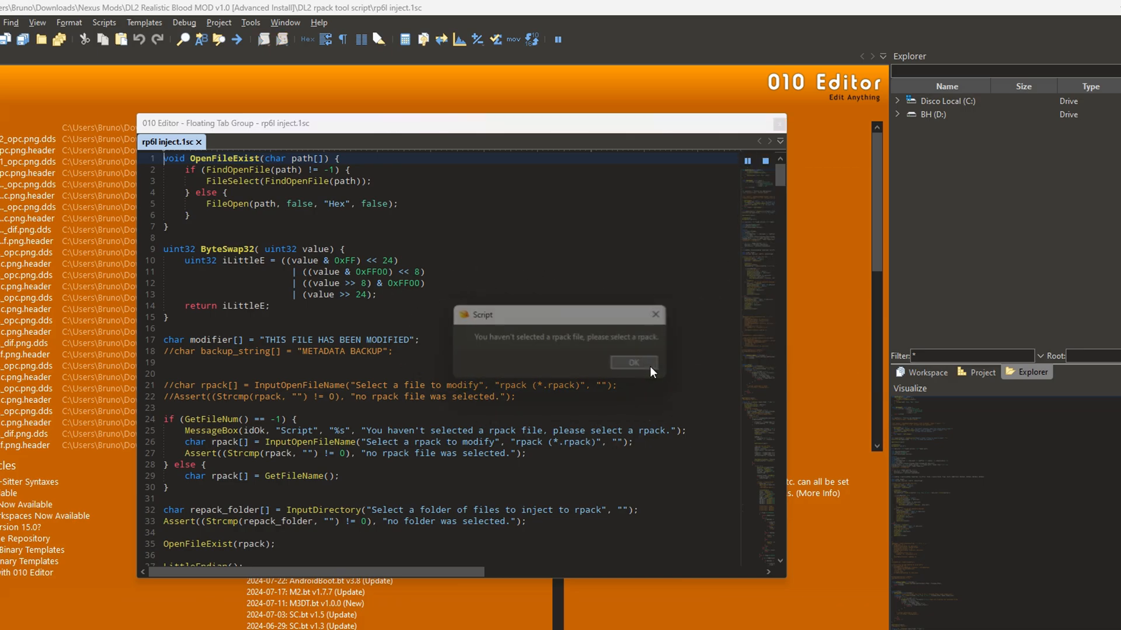
- Dismiss the warning and select engine_pc.rpack from the game's assets folder as the target
{"action": "left_click", "coordinate": [633, 361]}
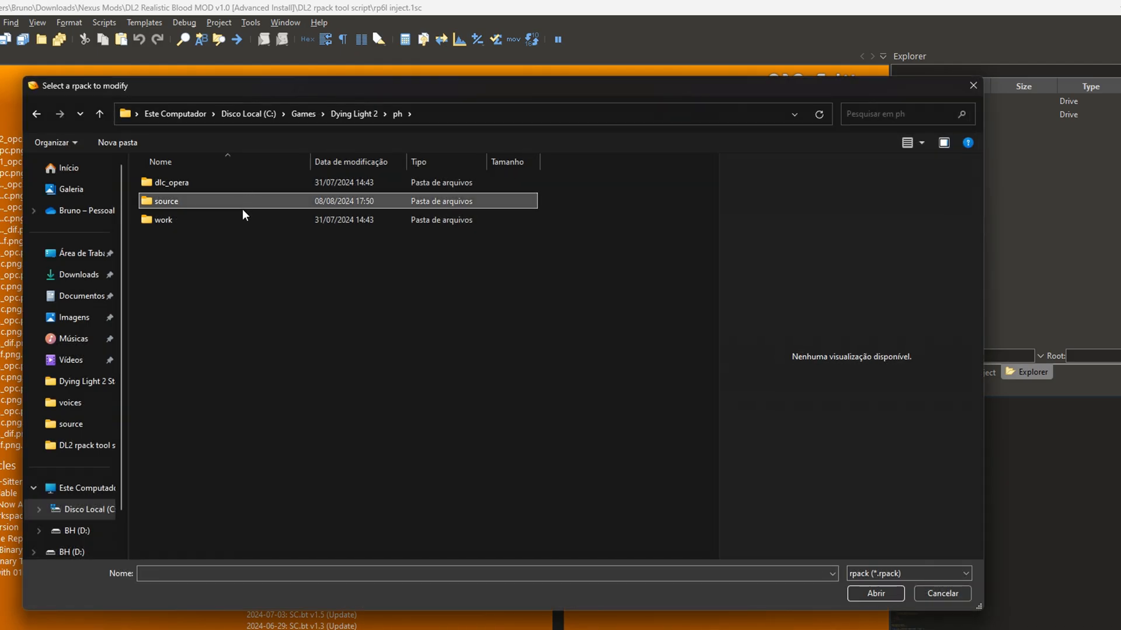
{"action": "double_click", "coordinate": [163, 219]}
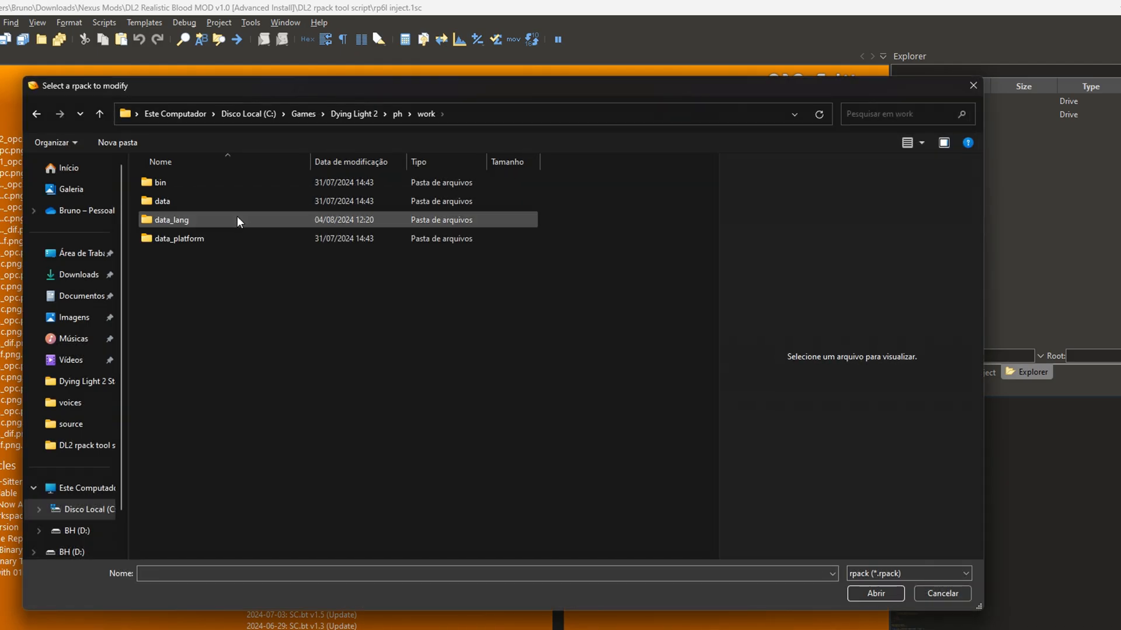
{"action": "double_click", "coordinate": [179, 238]}
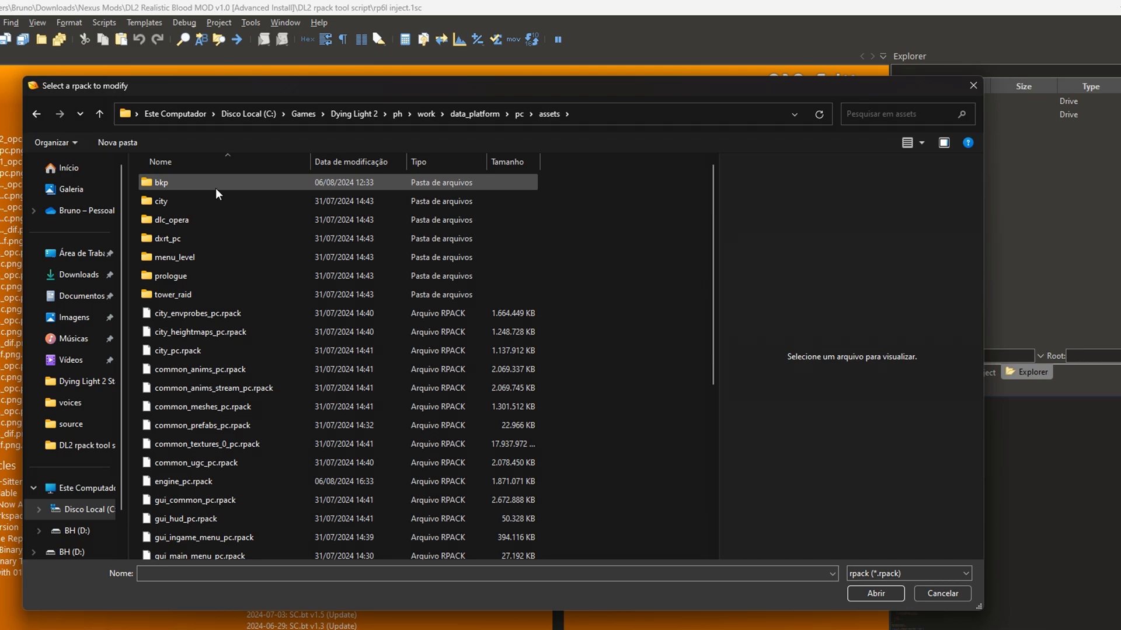
{"action": "left_click", "coordinate": [182, 481]}
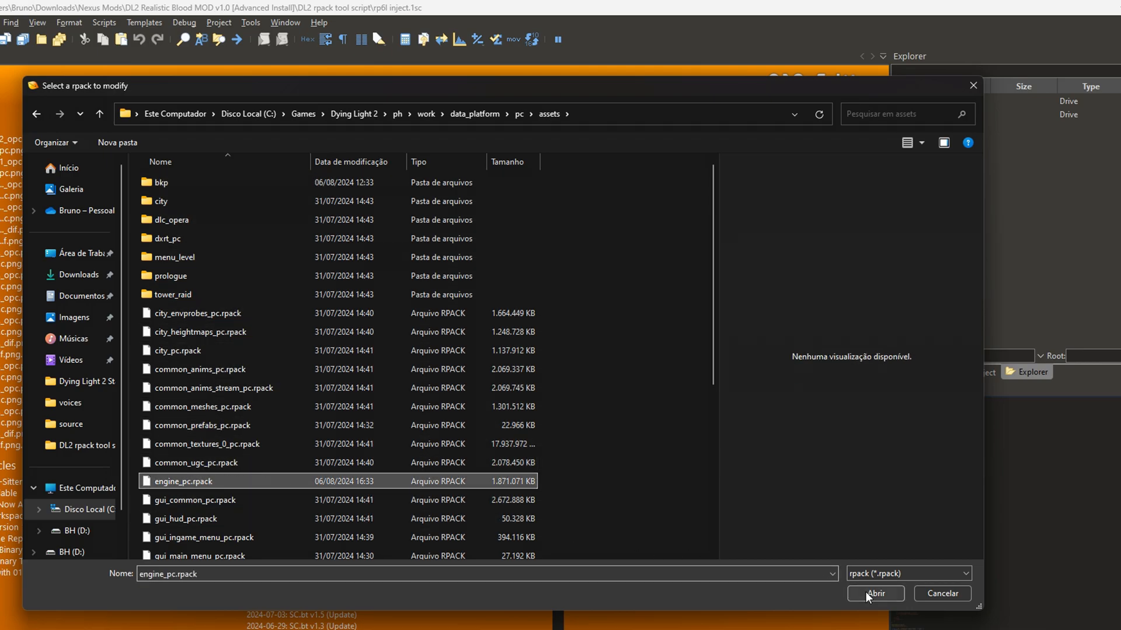
{"action": "left_click", "coordinate": [875, 593]}
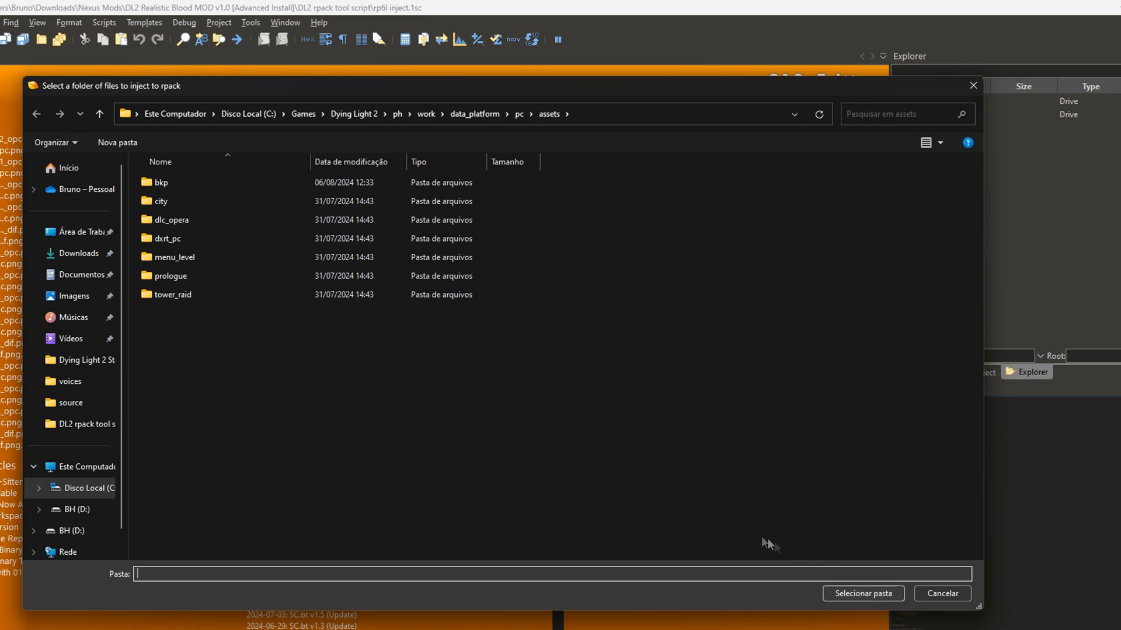
{"action": "mouse_move", "coordinate": [82, 295]}
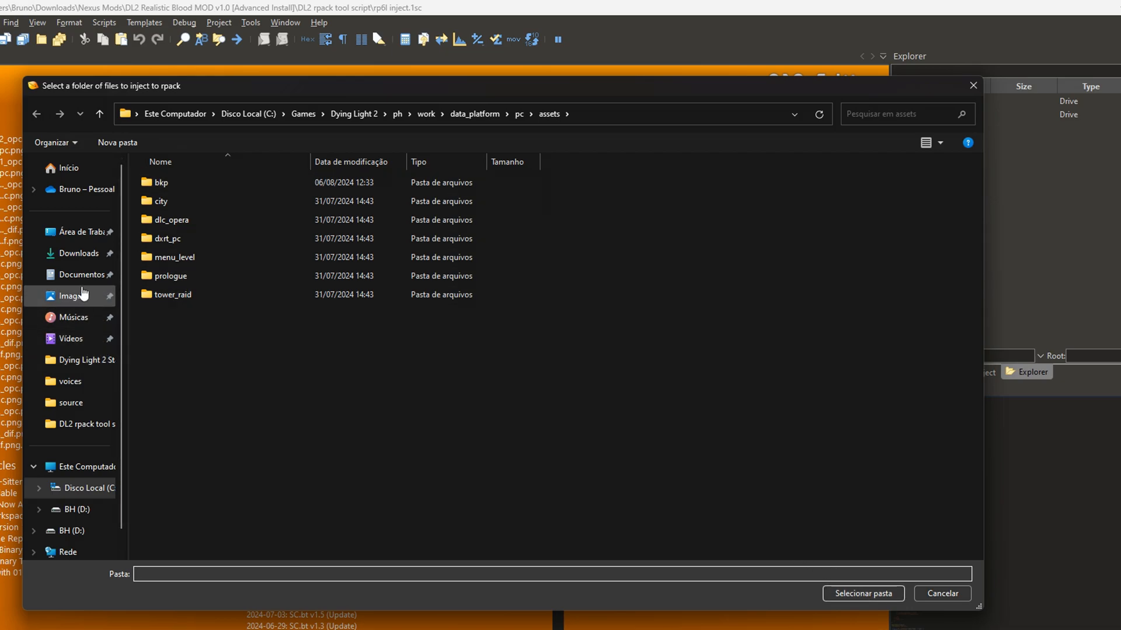
- Choose the DL2Blood MOD [SELECT ME] folder under Nexus Mods > Advanced Install for injection
{"action": "left_click", "coordinate": [78, 253]}
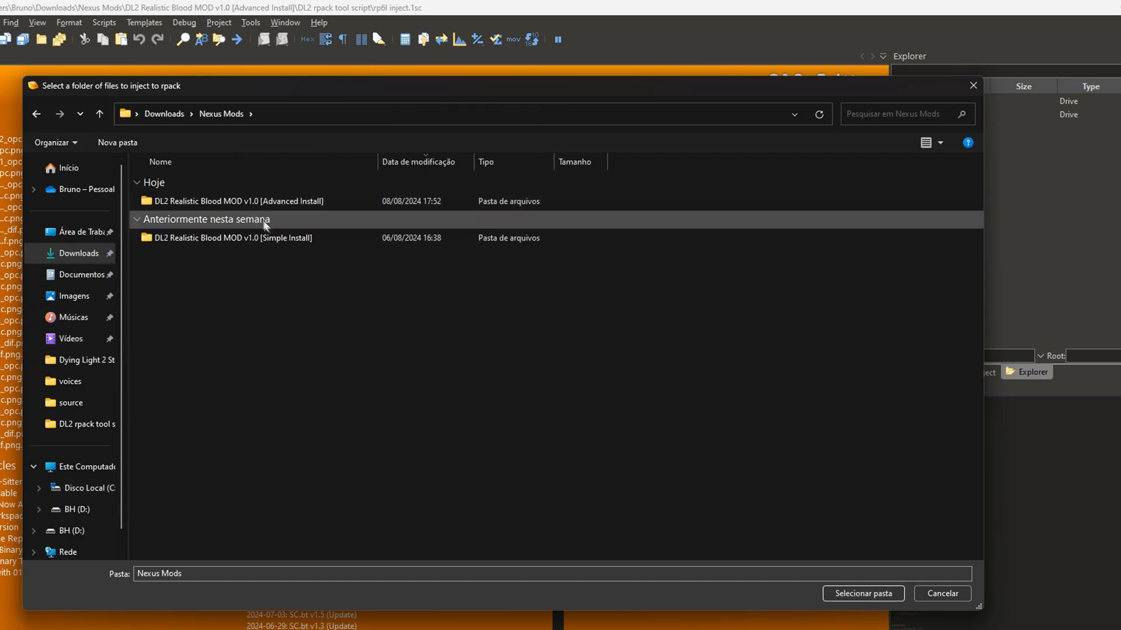
{"action": "double_click", "coordinate": [233, 201]}
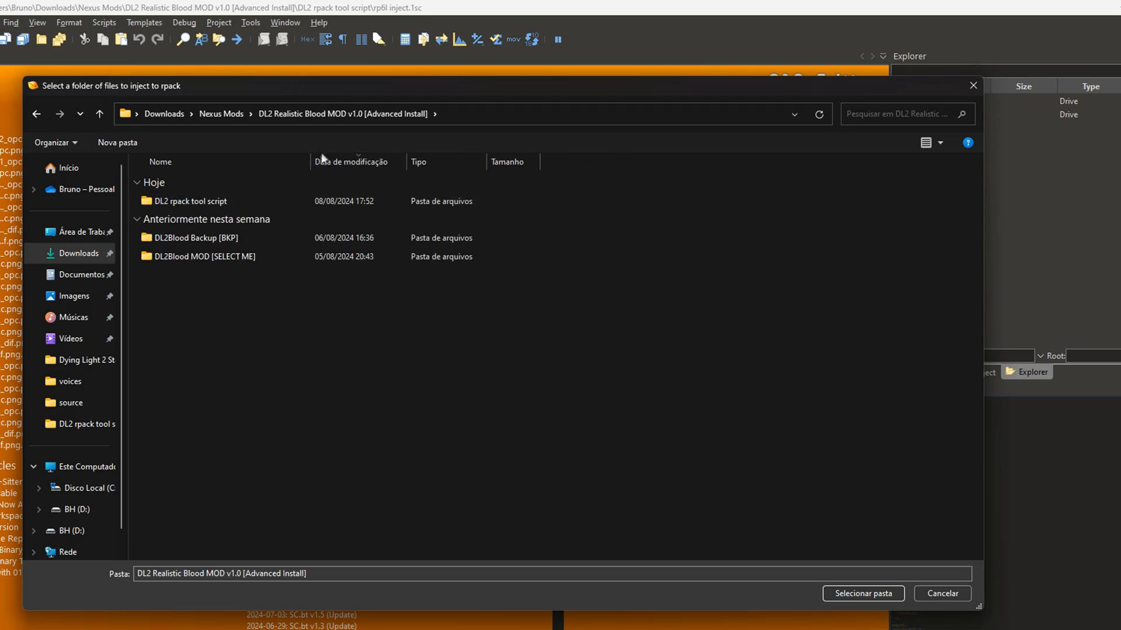
{"action": "left_click", "coordinate": [204, 255]}
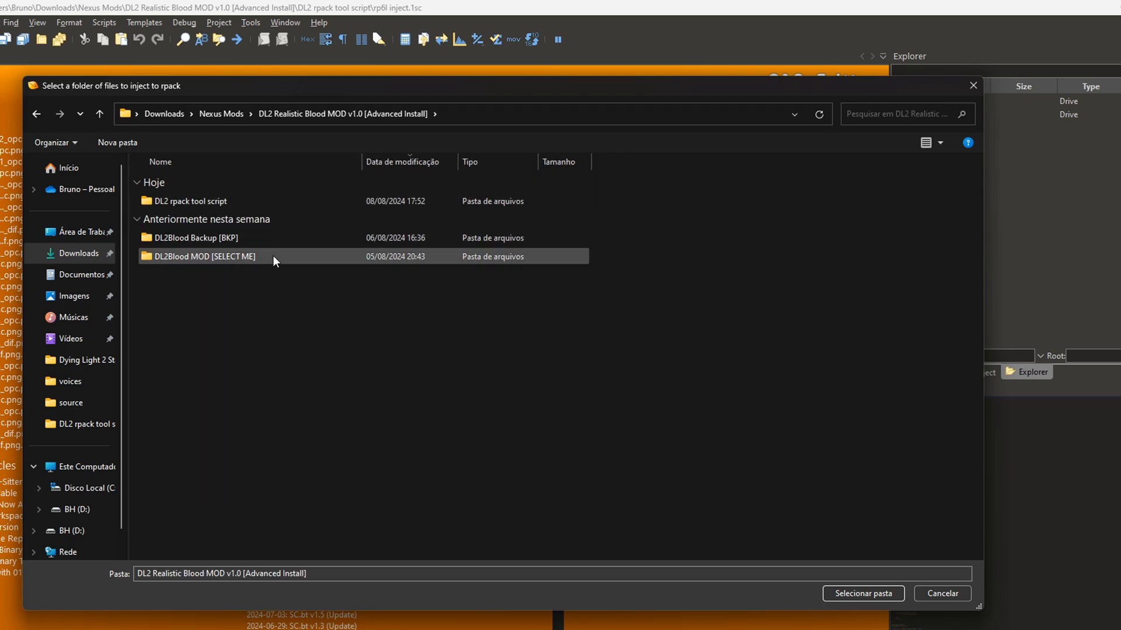
{"action": "left_click", "coordinate": [203, 255]}
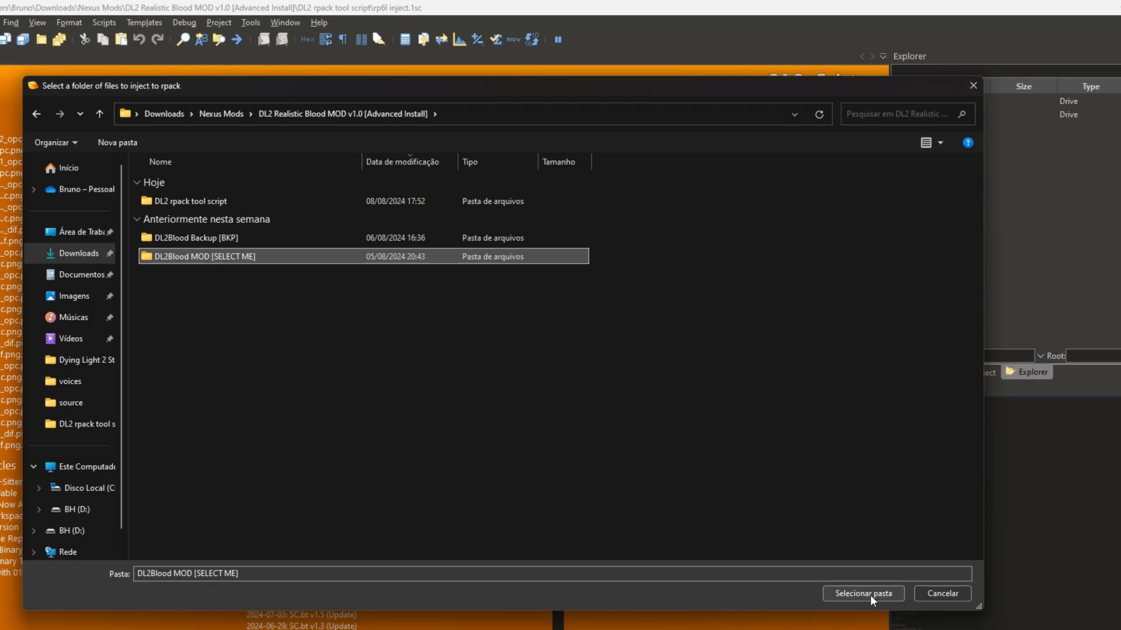
{"action": "left_click", "coordinate": [863, 593]}
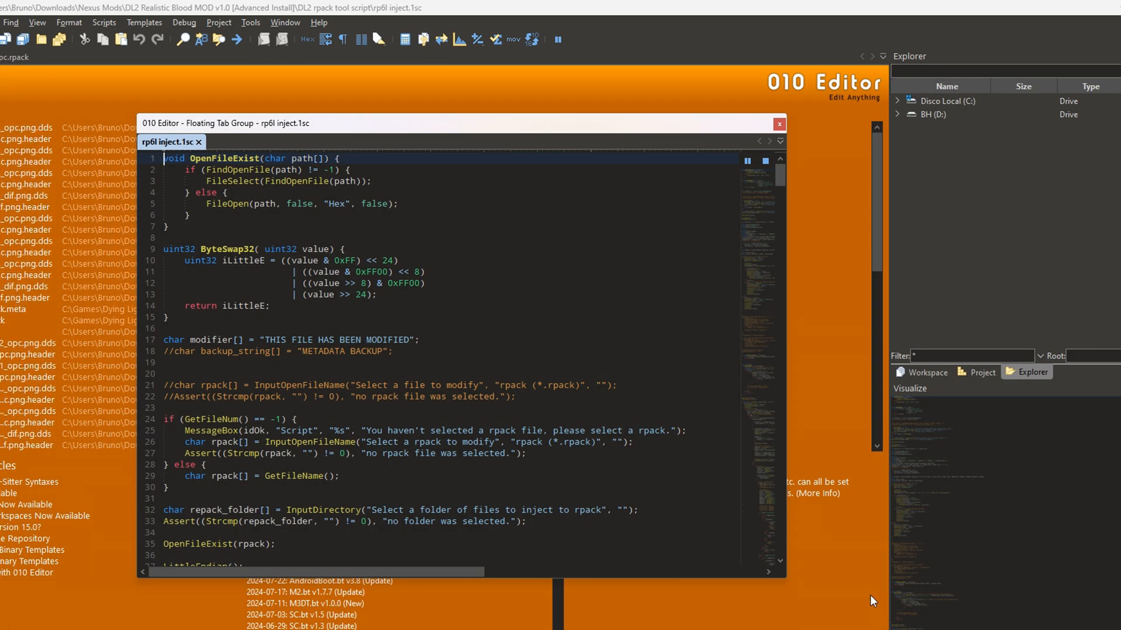